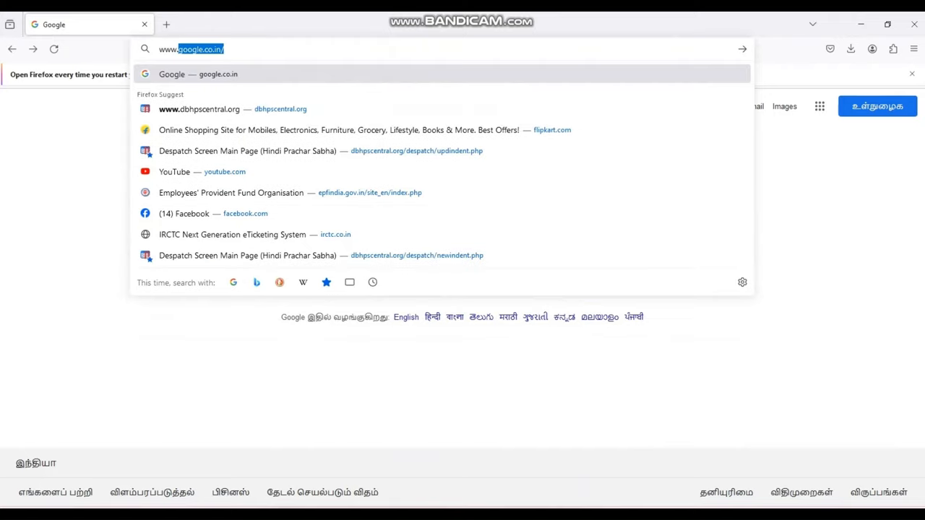
{"action": "left_click", "coordinate": [199, 109]}
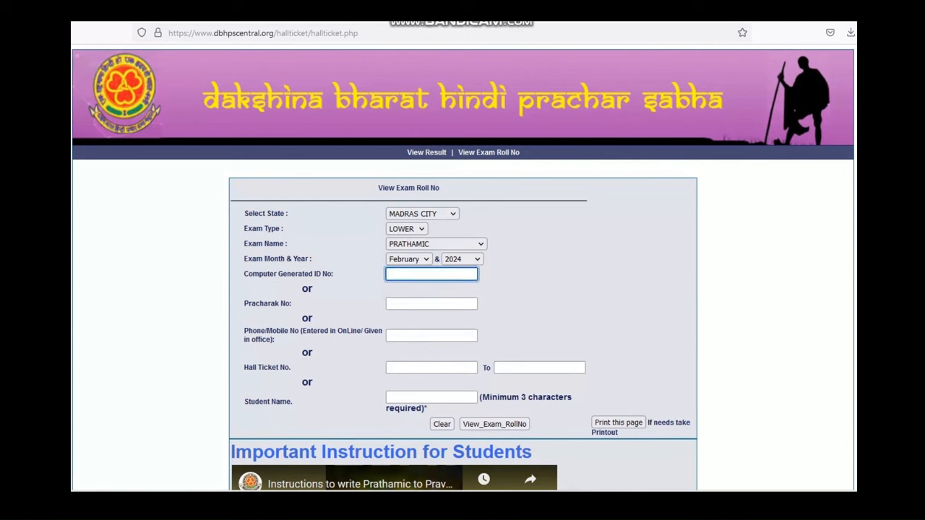